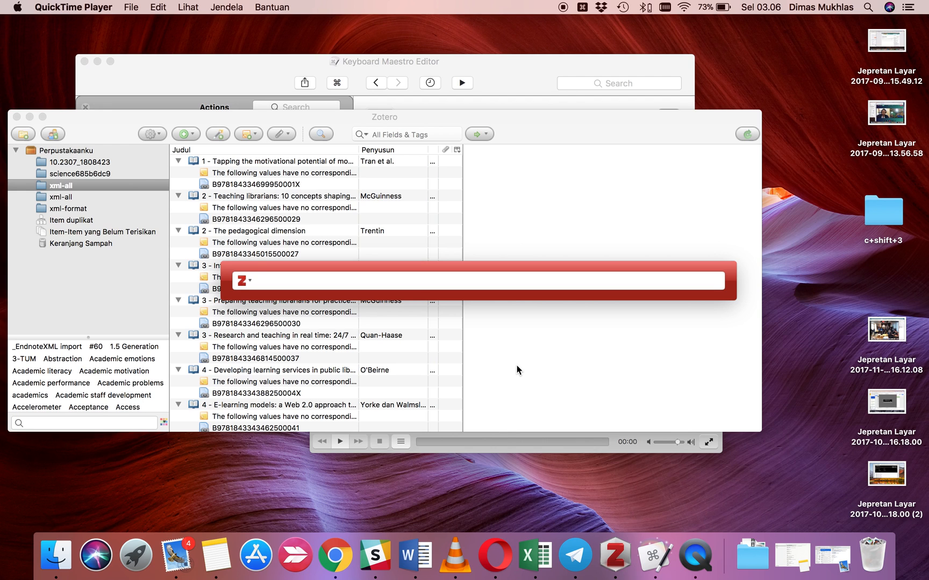
pyautogui.moveTo(415, 557)
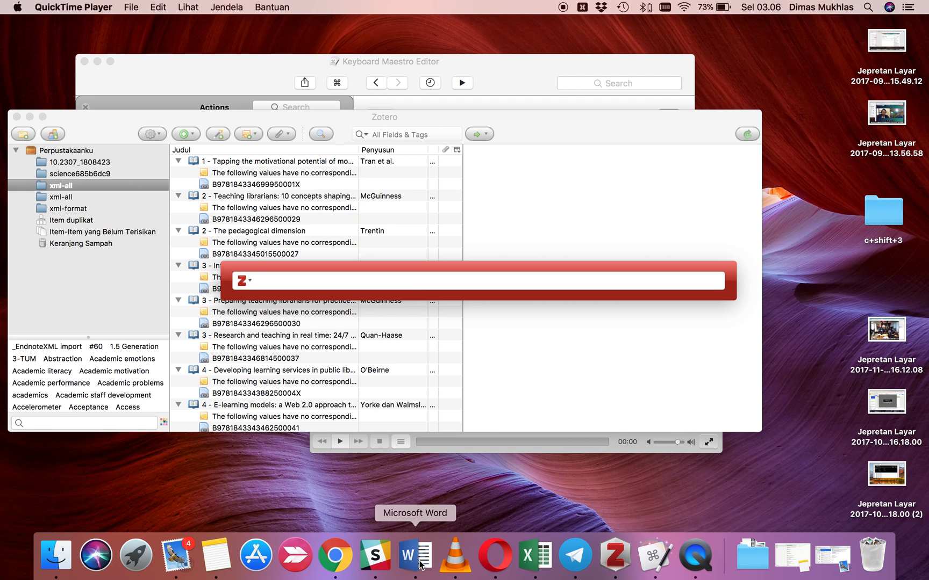
# Step: Bring the Word draft of chapter 1.4 to the front from the Dock, leaving Zotero behind
pyautogui.click(415, 556)
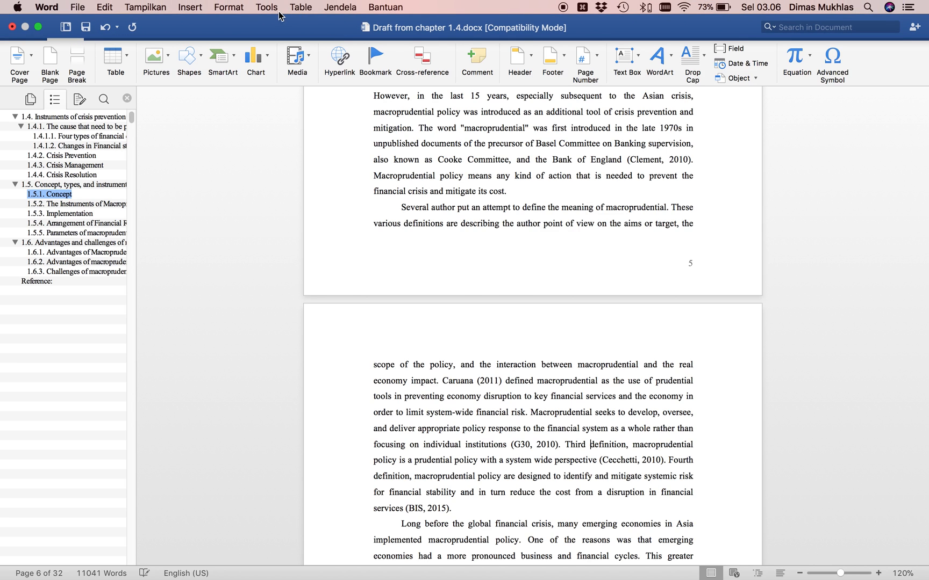
# Step: Reach Customize Keyboard via the Tools menu and filter the commands to the Macros category
pyautogui.click(266, 6)
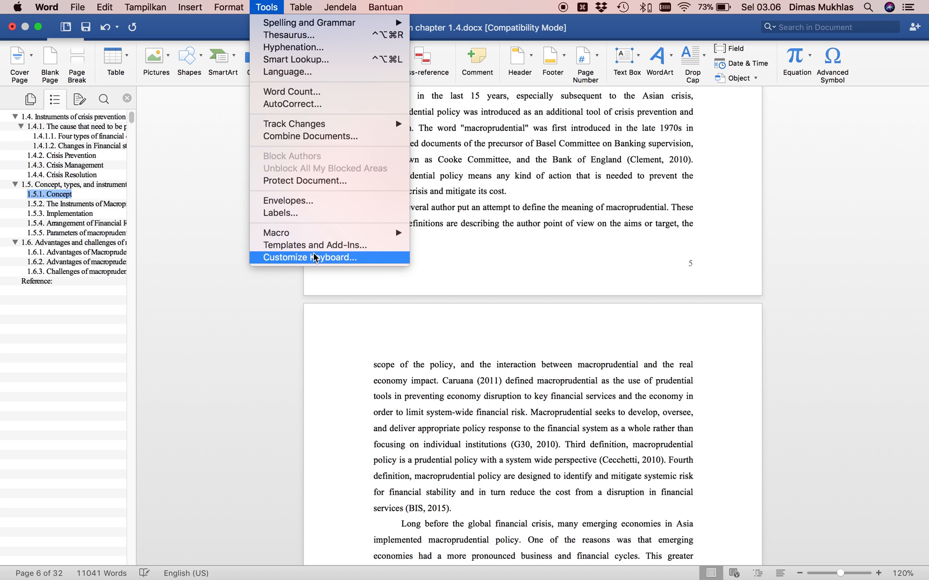
pyautogui.click(310, 257)
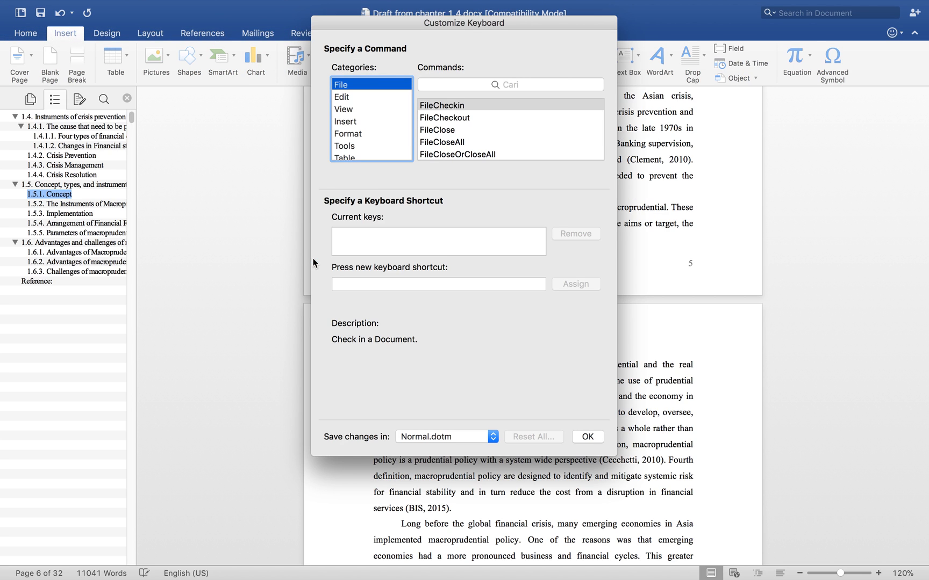
pyautogui.scroll(-3)
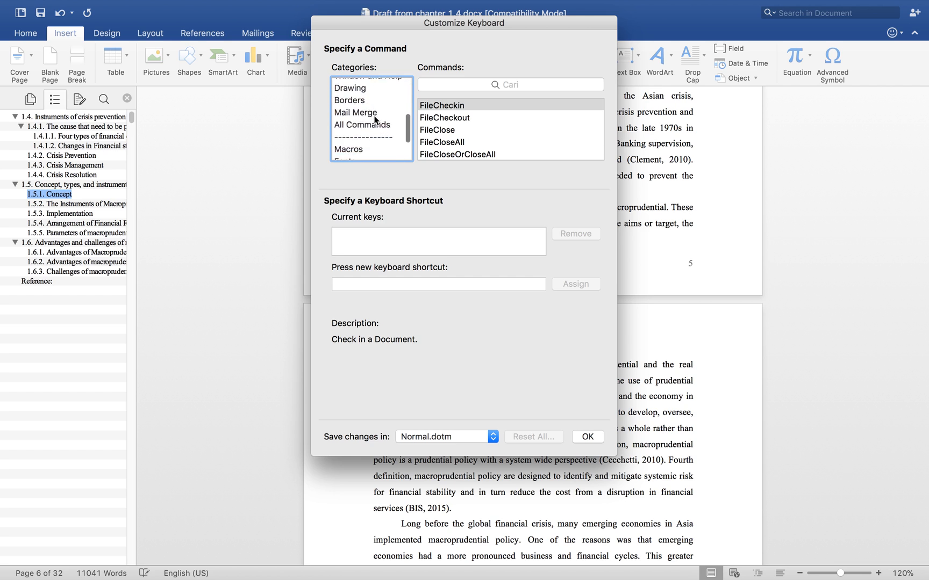
pyautogui.click(350, 110)
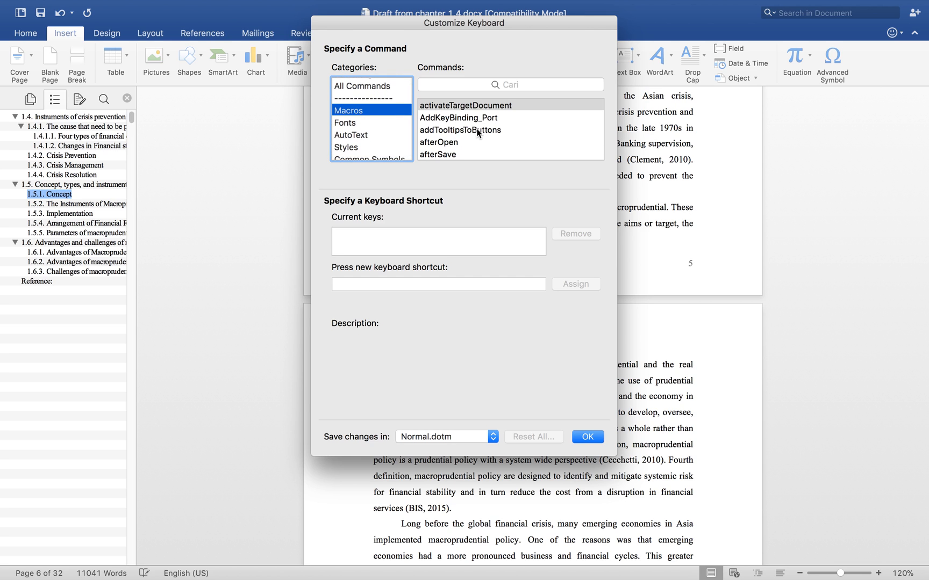
pyautogui.scroll(-3)
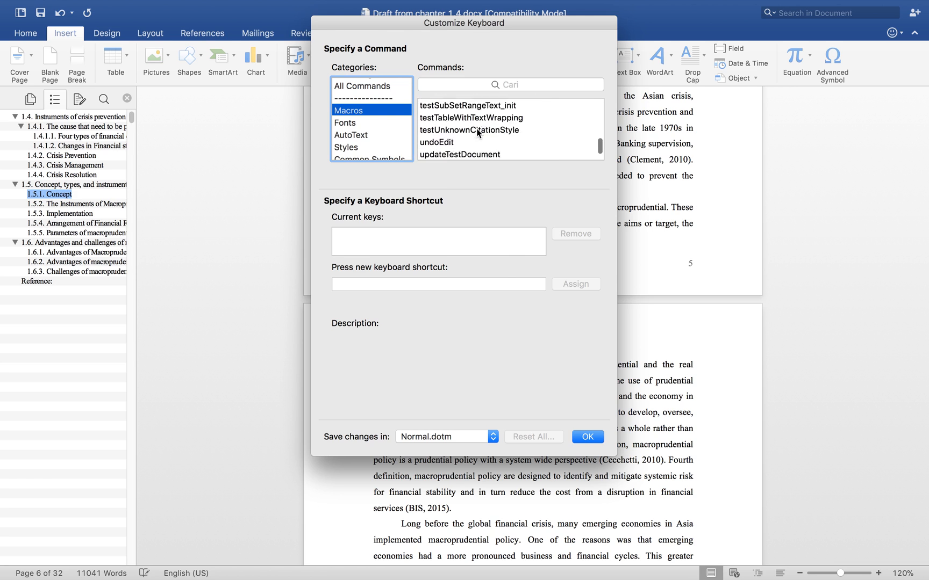
# Step: Select the ZoteroInsertCitation macro, revealing its Option+Control+A shortcut, and focus the new-shortcut box
pyautogui.click(456, 123)
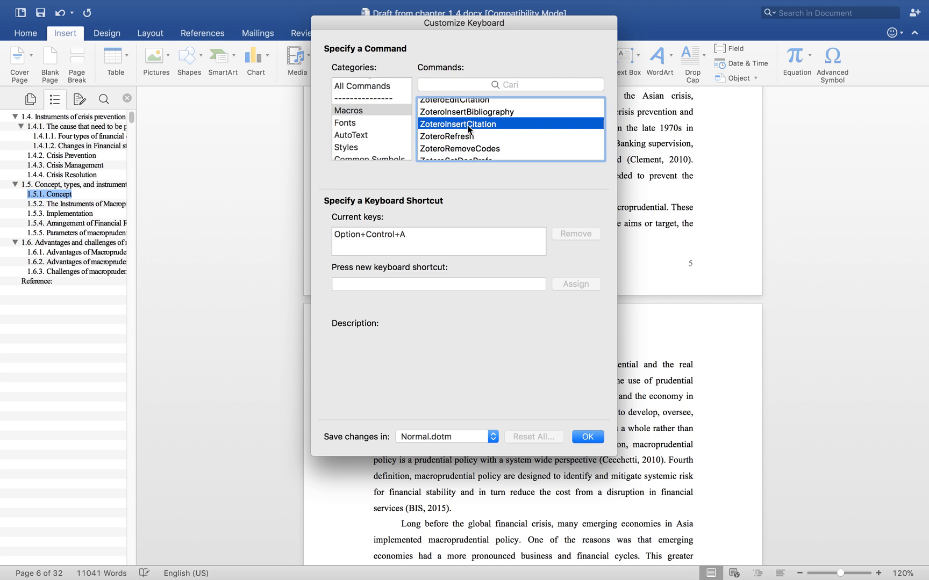
pyautogui.moveTo(462, 182)
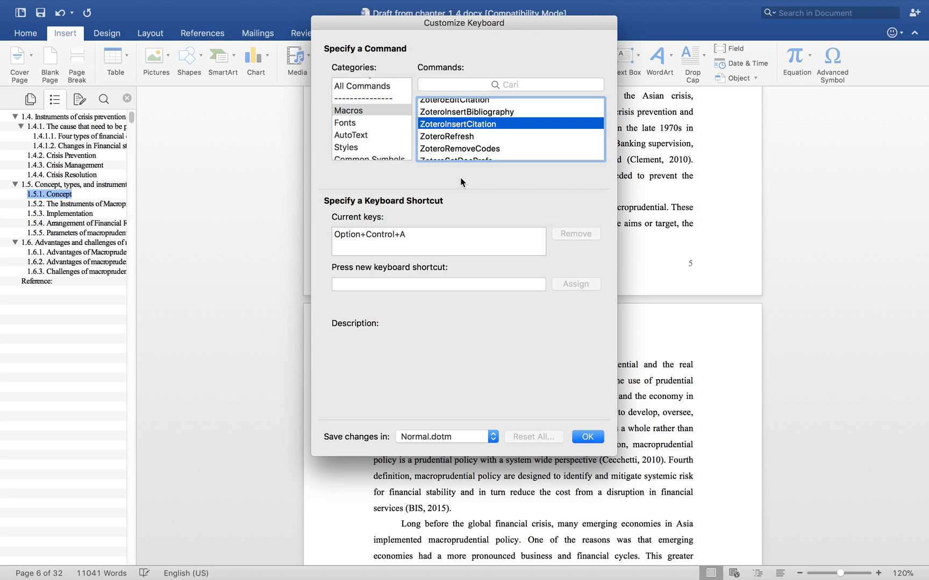
pyautogui.moveTo(427, 235)
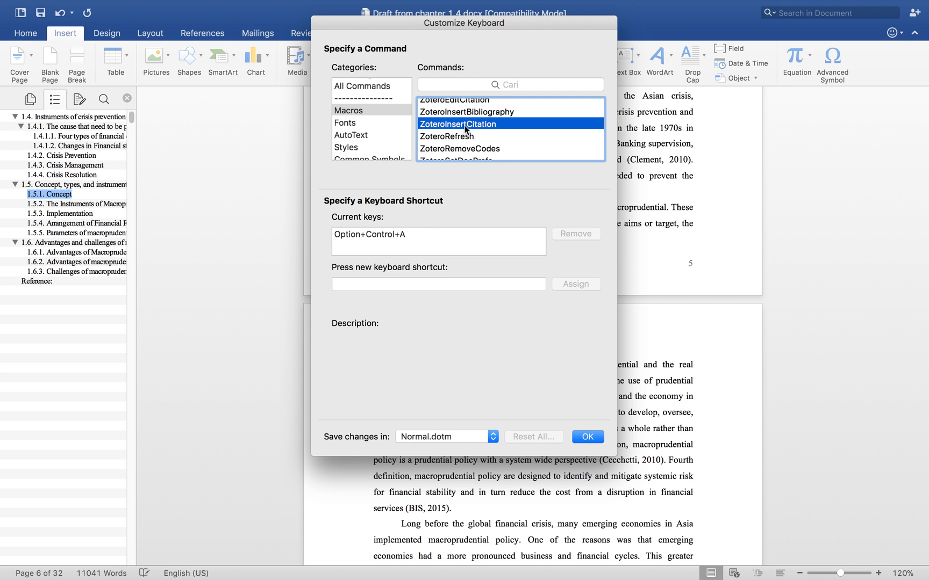
pyautogui.moveTo(395, 242)
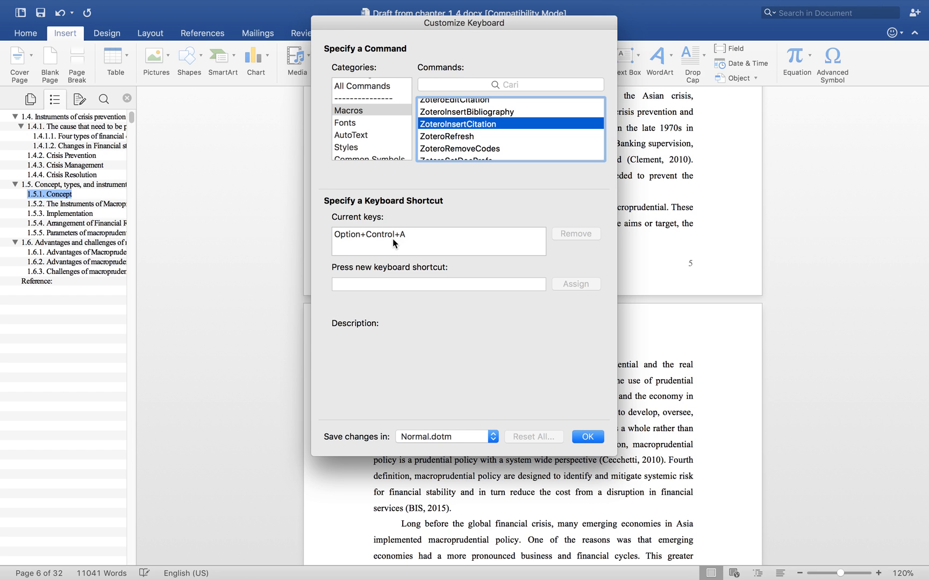
pyautogui.moveTo(387, 234)
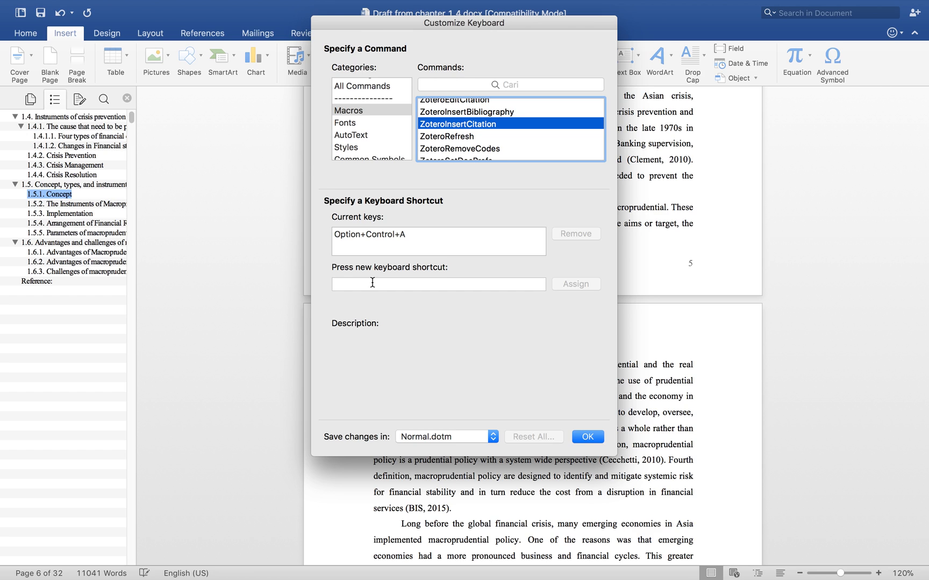
pyautogui.click(439, 283)
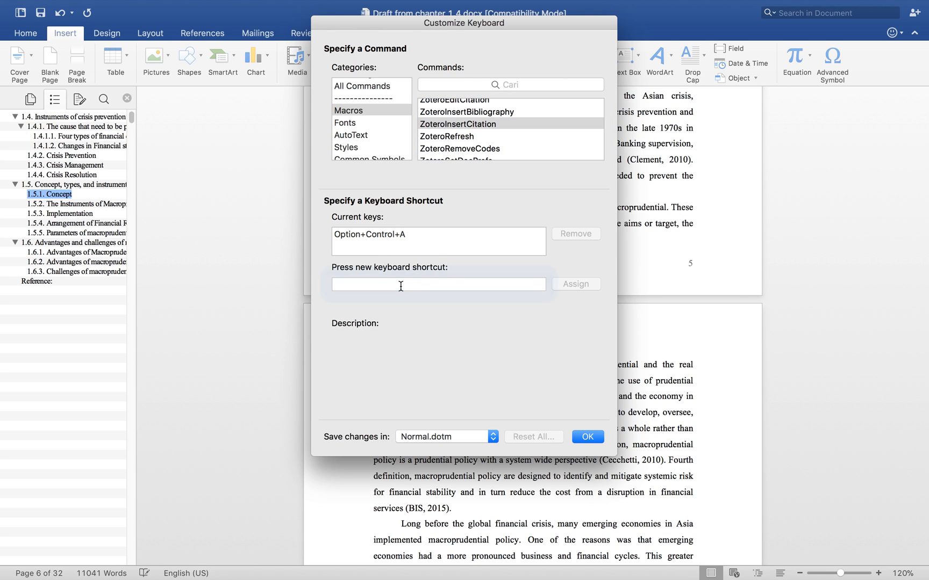
# Step: Activate the empty 'Press new keyboard shortcut' box for the ZoteroInsertCitation macro
pyautogui.click(438, 284)
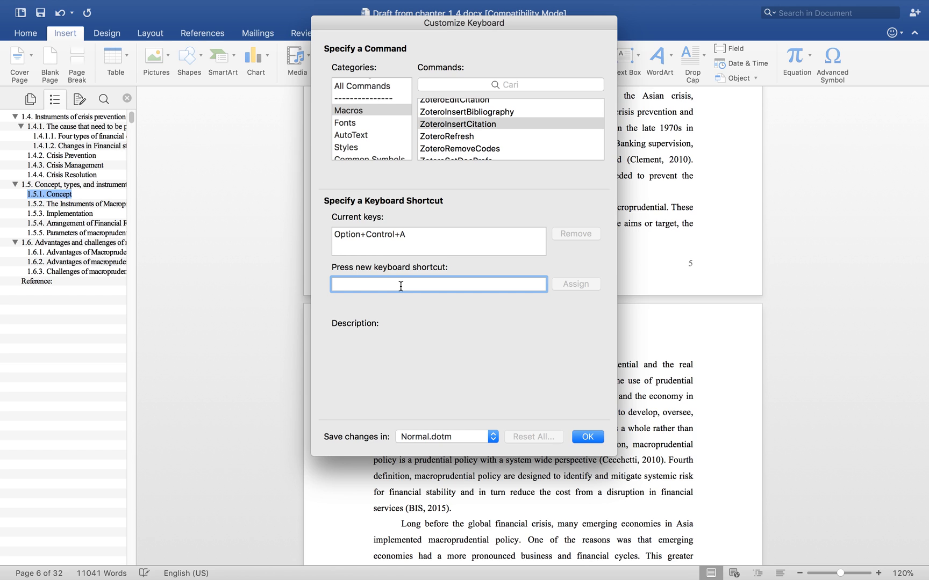
pyautogui.moveTo(424, 235)
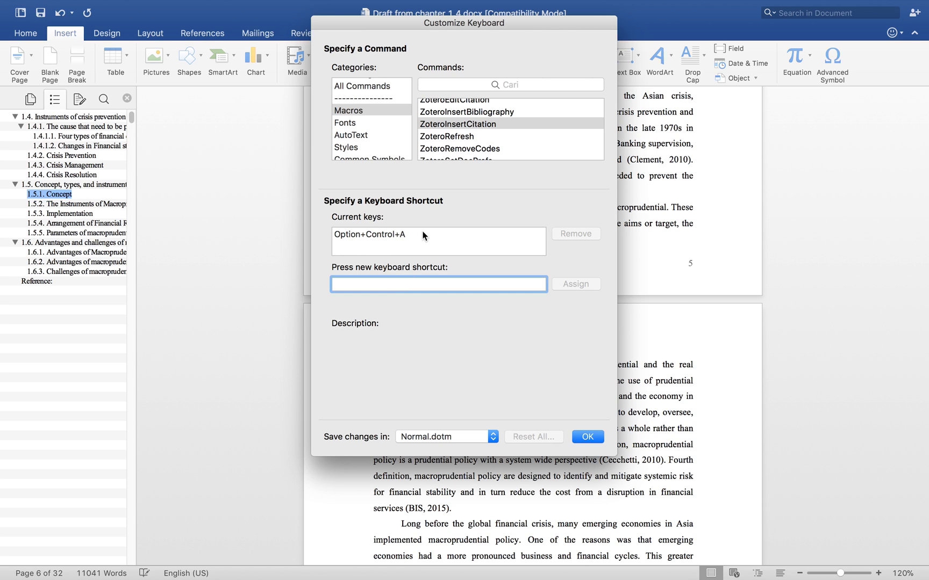
pyautogui.moveTo(513, 432)
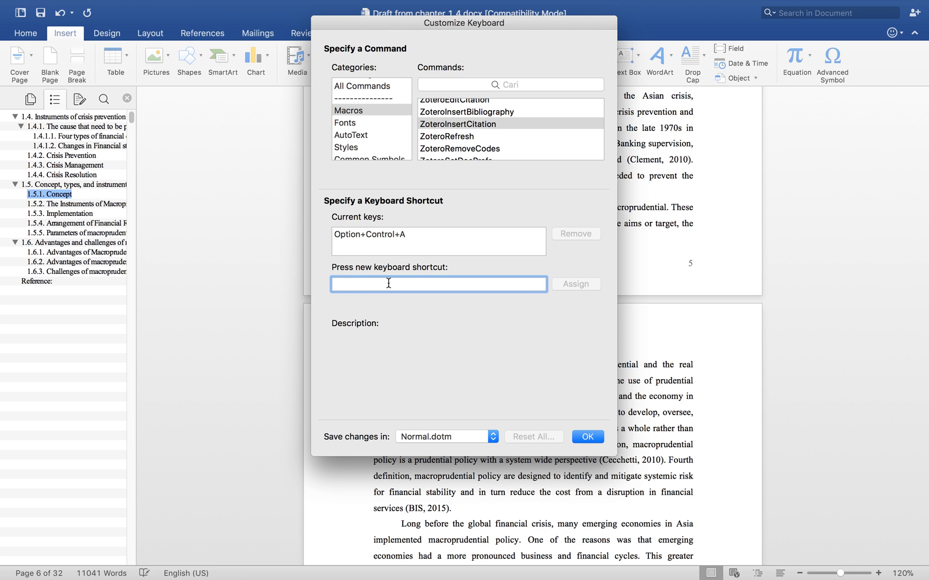
# Step: Remove Option+Control+A from ZoteroInsertCitation's current keys, leaving none assigned
pyautogui.click(438, 241)
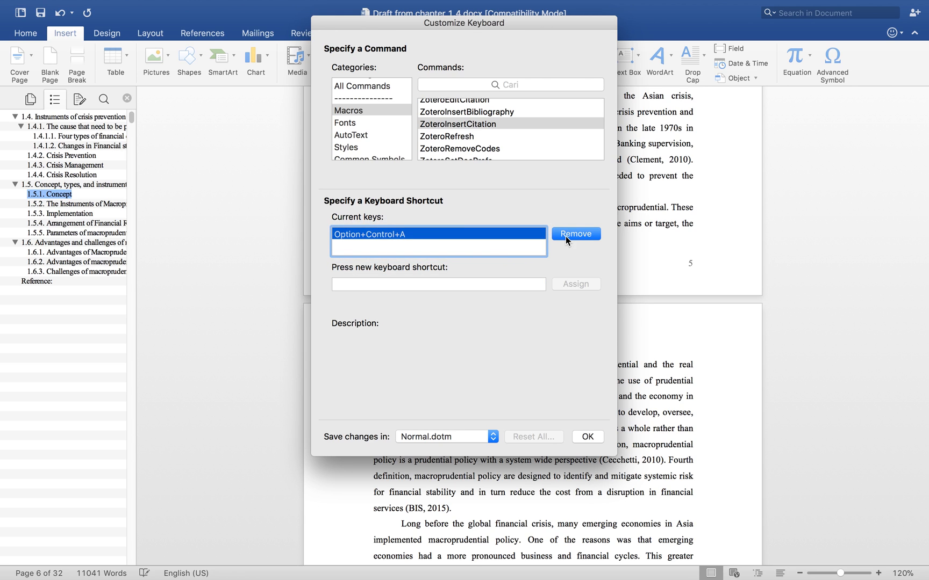
pyautogui.click(574, 234)
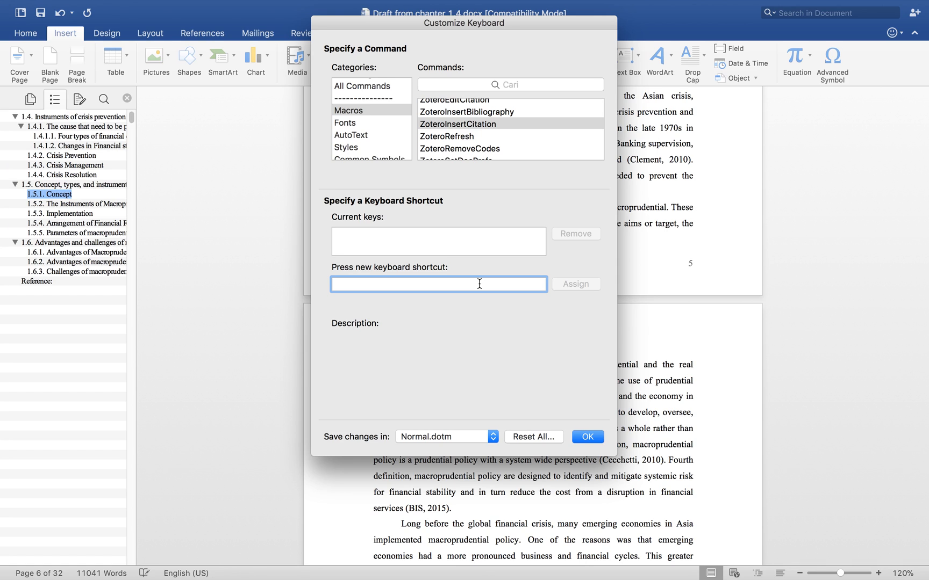
pyautogui.moveTo(516, 286)
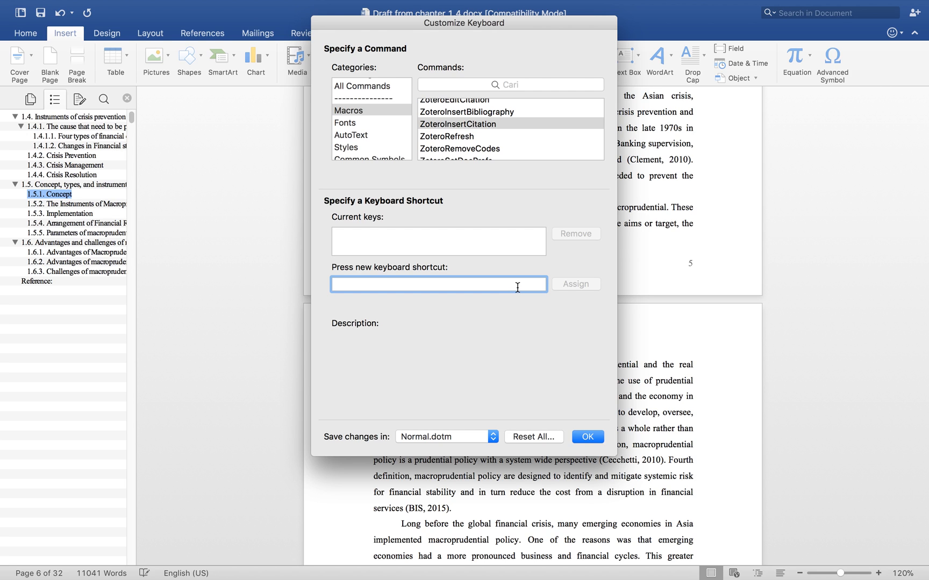
pyautogui.moveTo(434, 294)
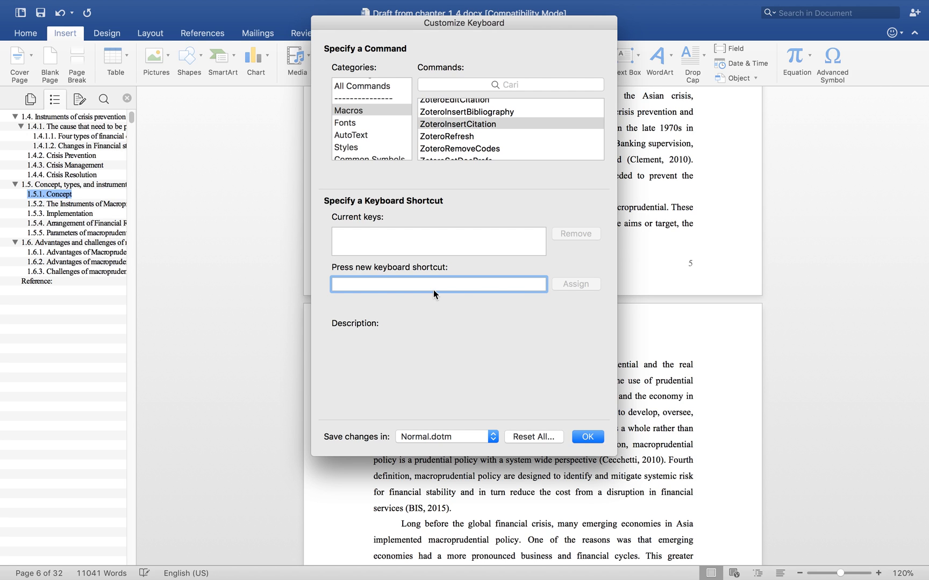
pyautogui.moveTo(303, 344)
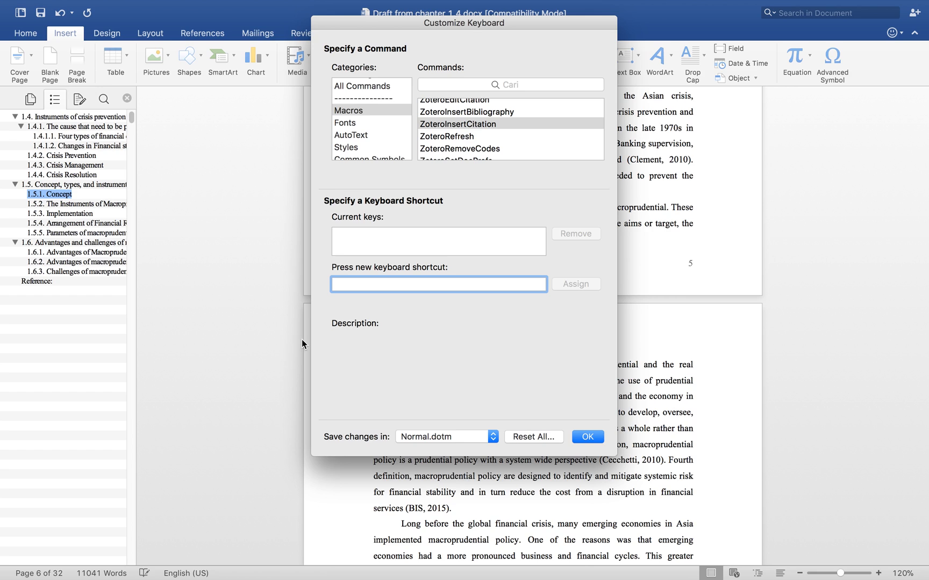